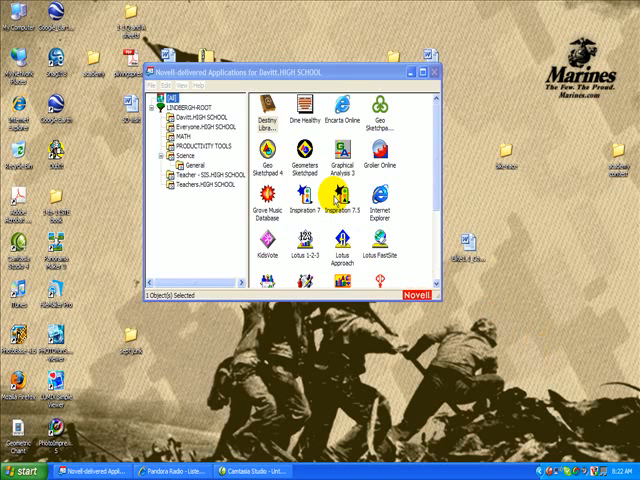
Start Inspiration 7.5 from its icon in Novell-delivered Applications.
click(340, 200)
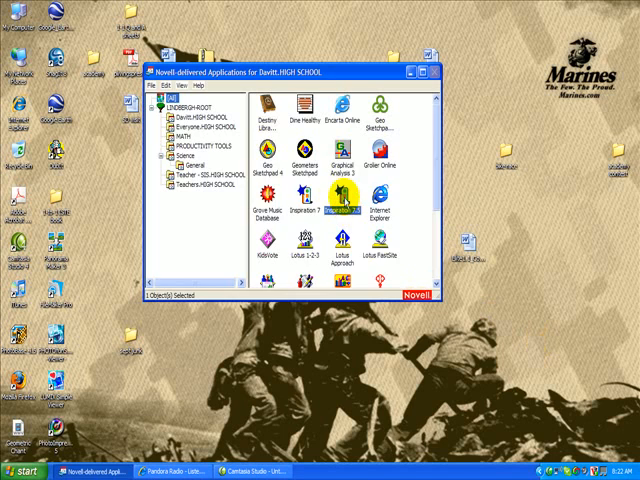
double_click(332, 209)
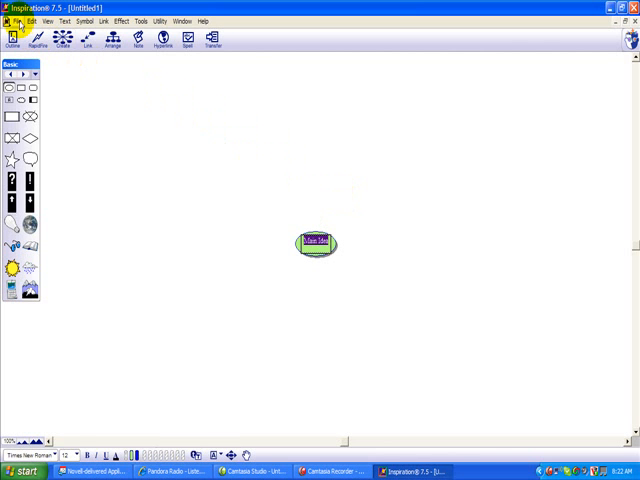
Open the Social Studies 'Article Comparison' template as a new diagram.
click(13, 21)
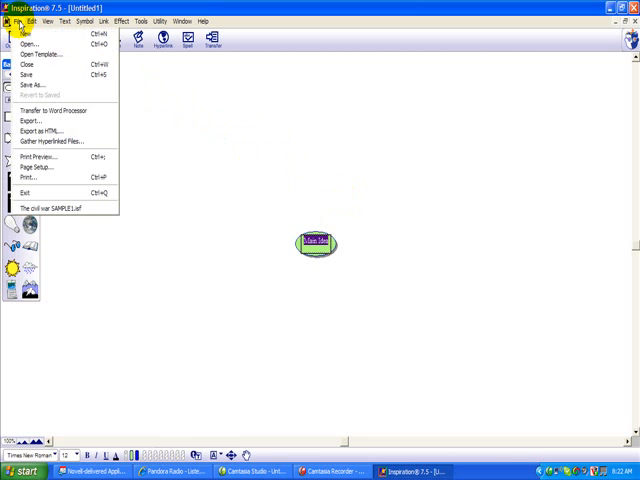
mouse_move(35, 54)
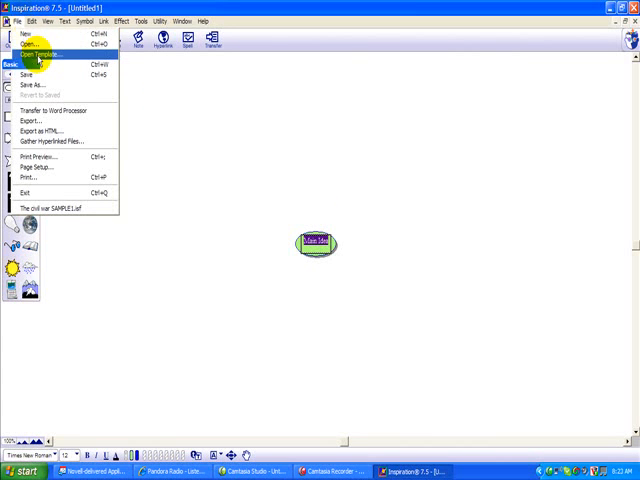
click(45, 54)
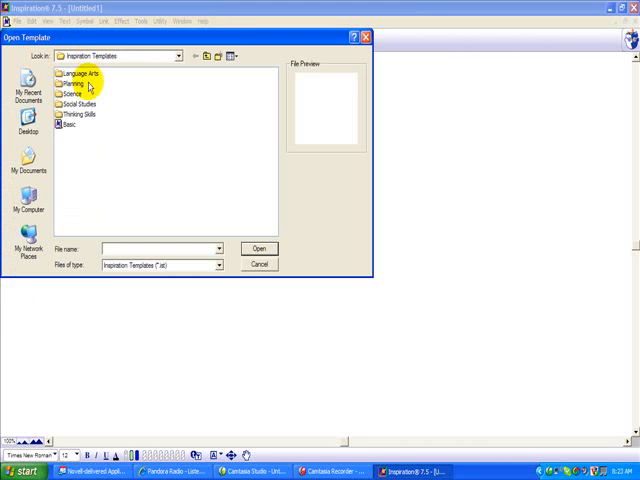
mouse_move(102, 105)
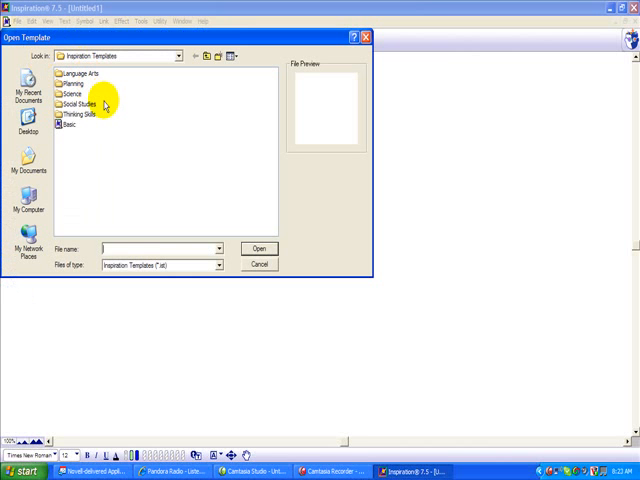
mouse_move(95, 110)
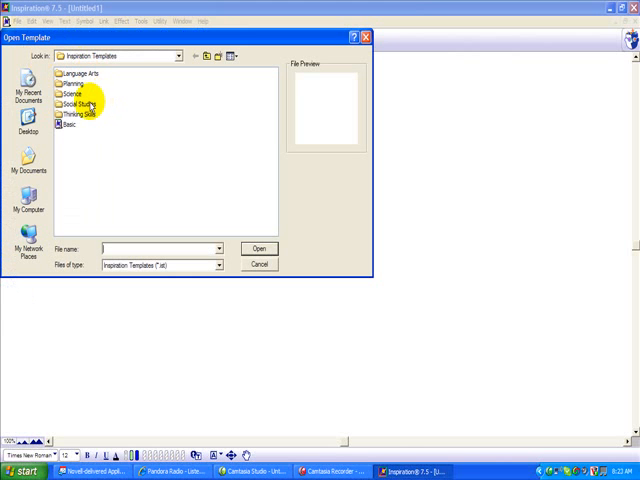
double_click(73, 105)
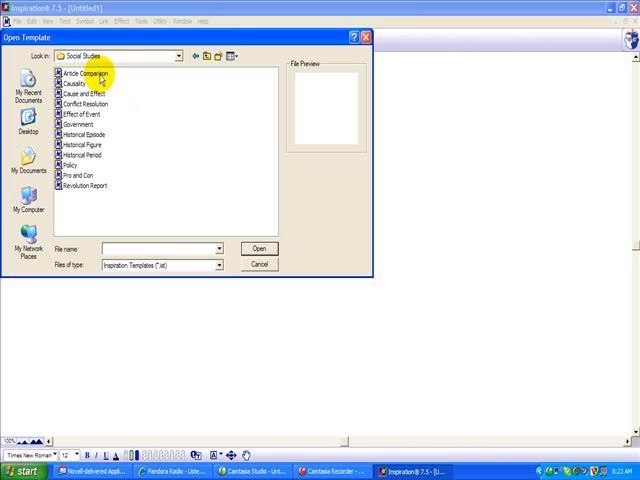
click(259, 263)
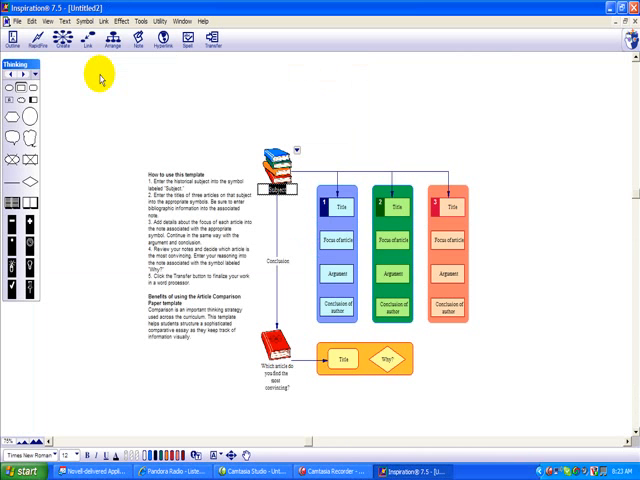
mouse_move(117, 90)
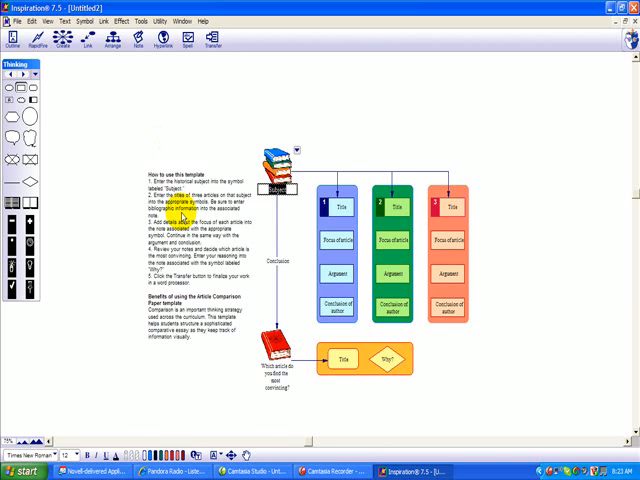
Enter 'Civil War' as the diagram's subject.
click(280, 190)
text(Civil War)
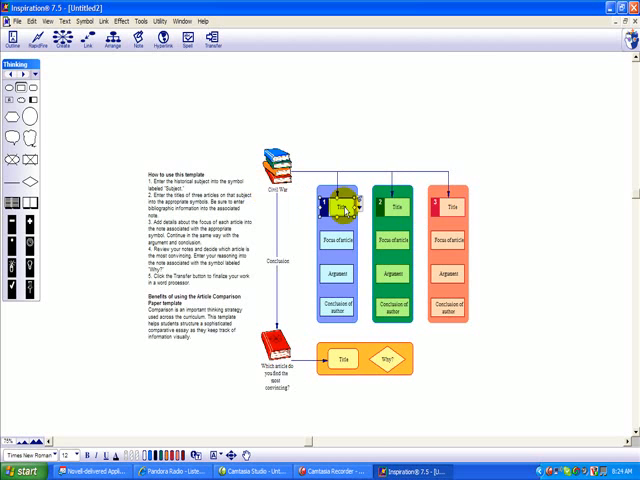
Title the first article 'Civil War in St. Louis' with focus 'Effects of the war in St. Louis, MO'.
click(340, 206)
text(Civil War in St. Louis)
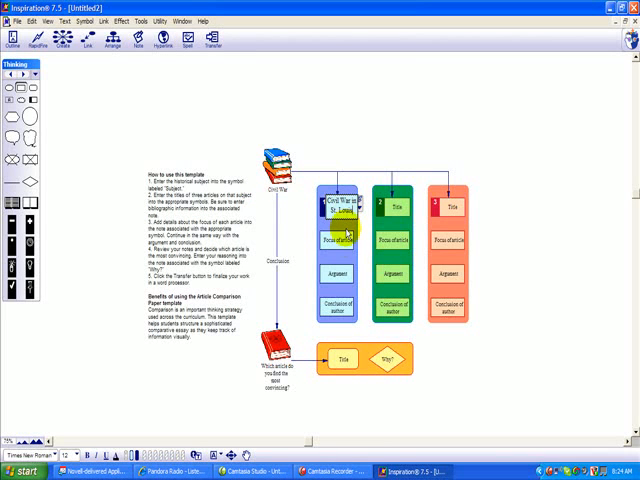
click(336, 240)
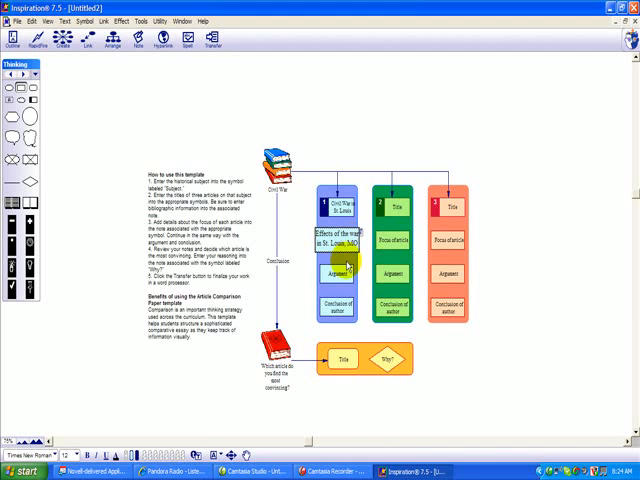
mouse_move(396, 209)
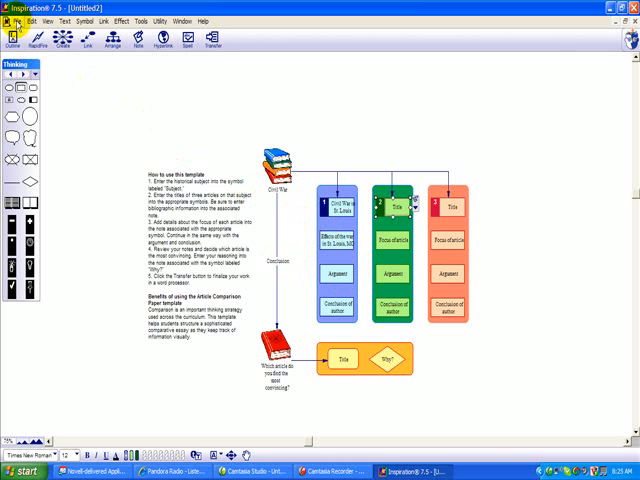
Save the diagram as 'Civil War SAMPLE' in My Documents.
click(11, 20)
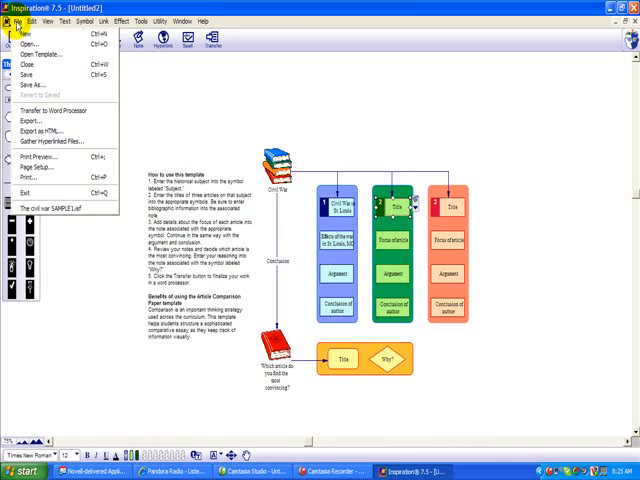
mouse_move(56, 114)
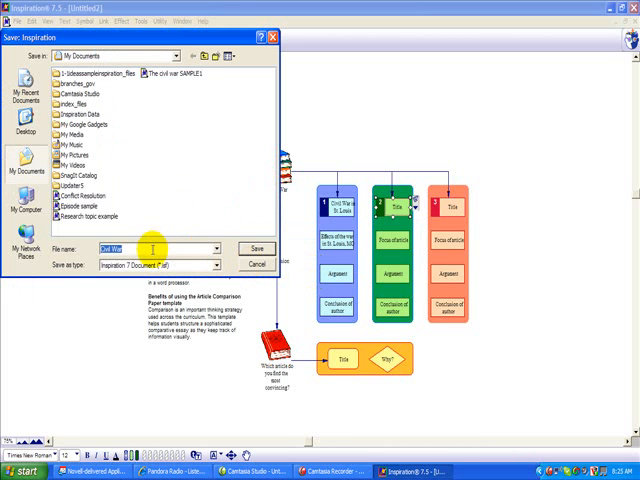
mouse_move(167, 220)
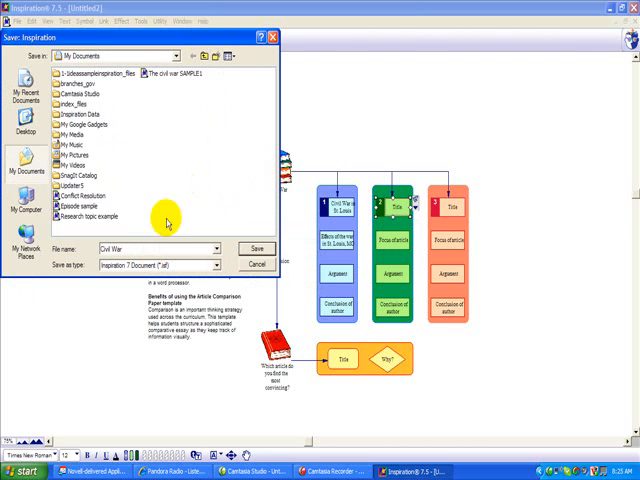
text(SAMPLE)
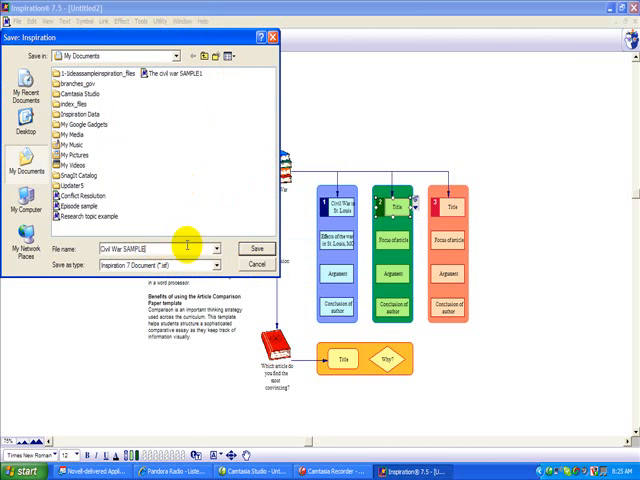
click(256, 248)
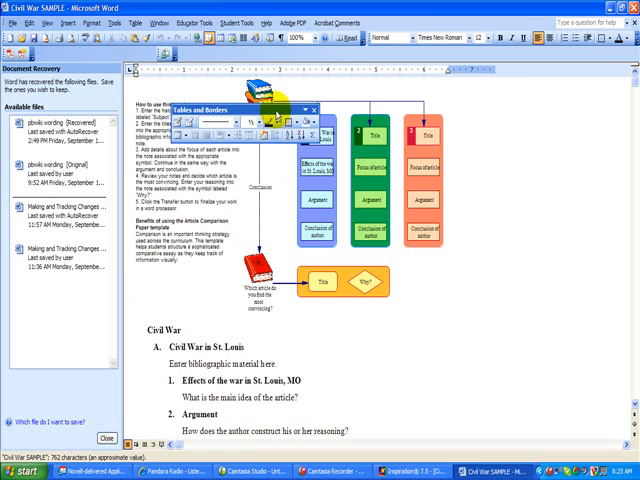
Close the Tables and Borders toolbar and scroll down to the outline.
click(315, 104)
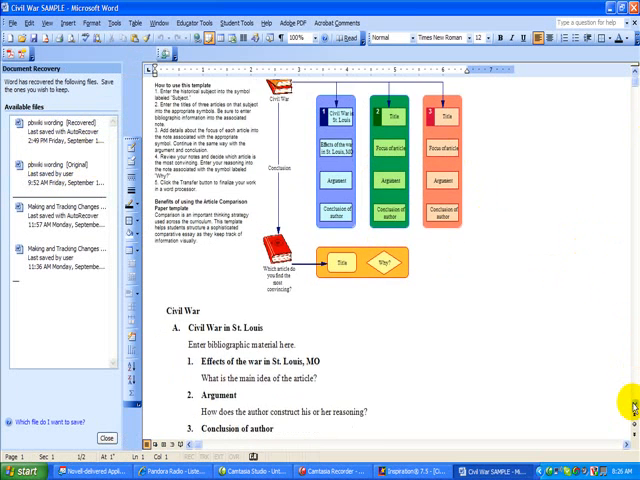
scroll(down, 3)
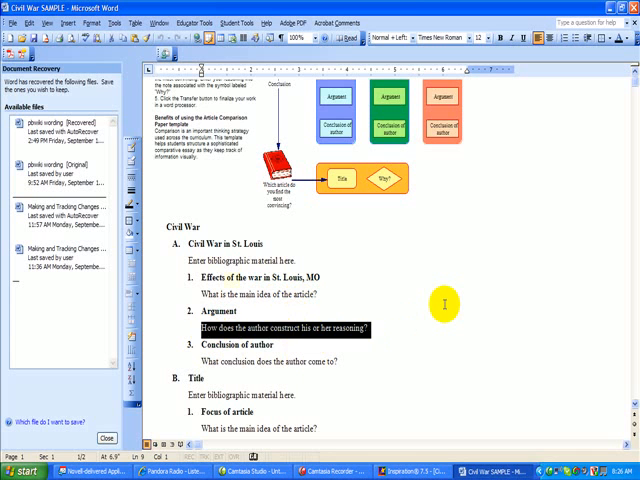
Overwrite the Argument prompt with 'He thinks that …..'.
text(He thinks that)
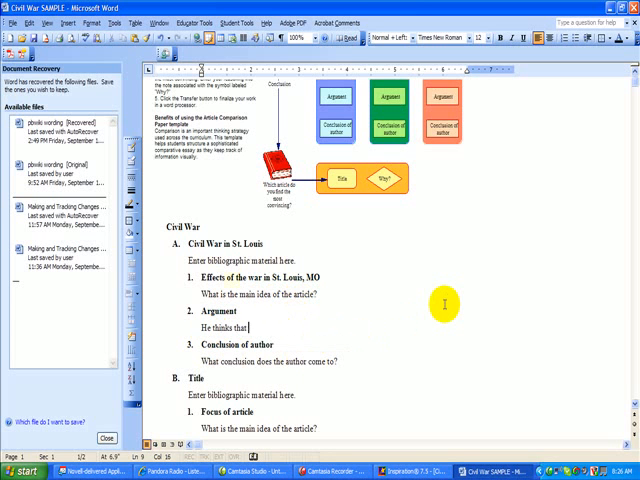
text(.....)
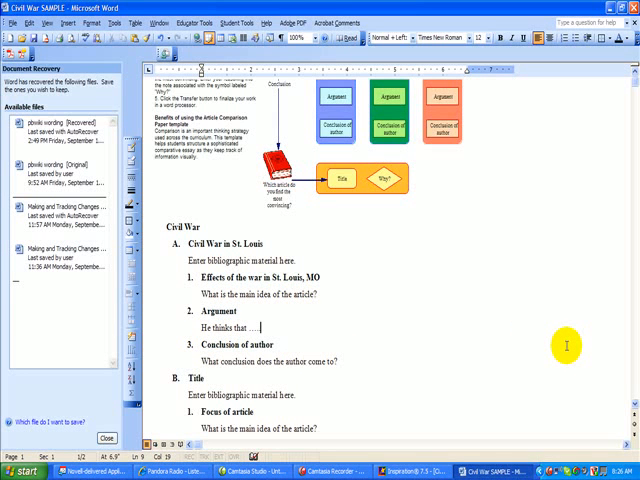
mouse_move(415, 309)
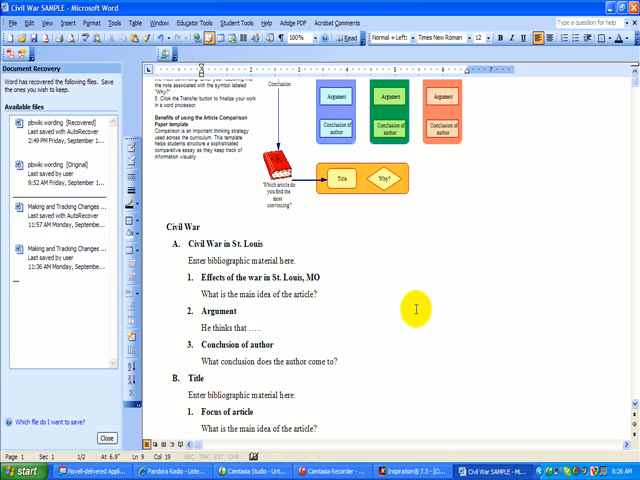